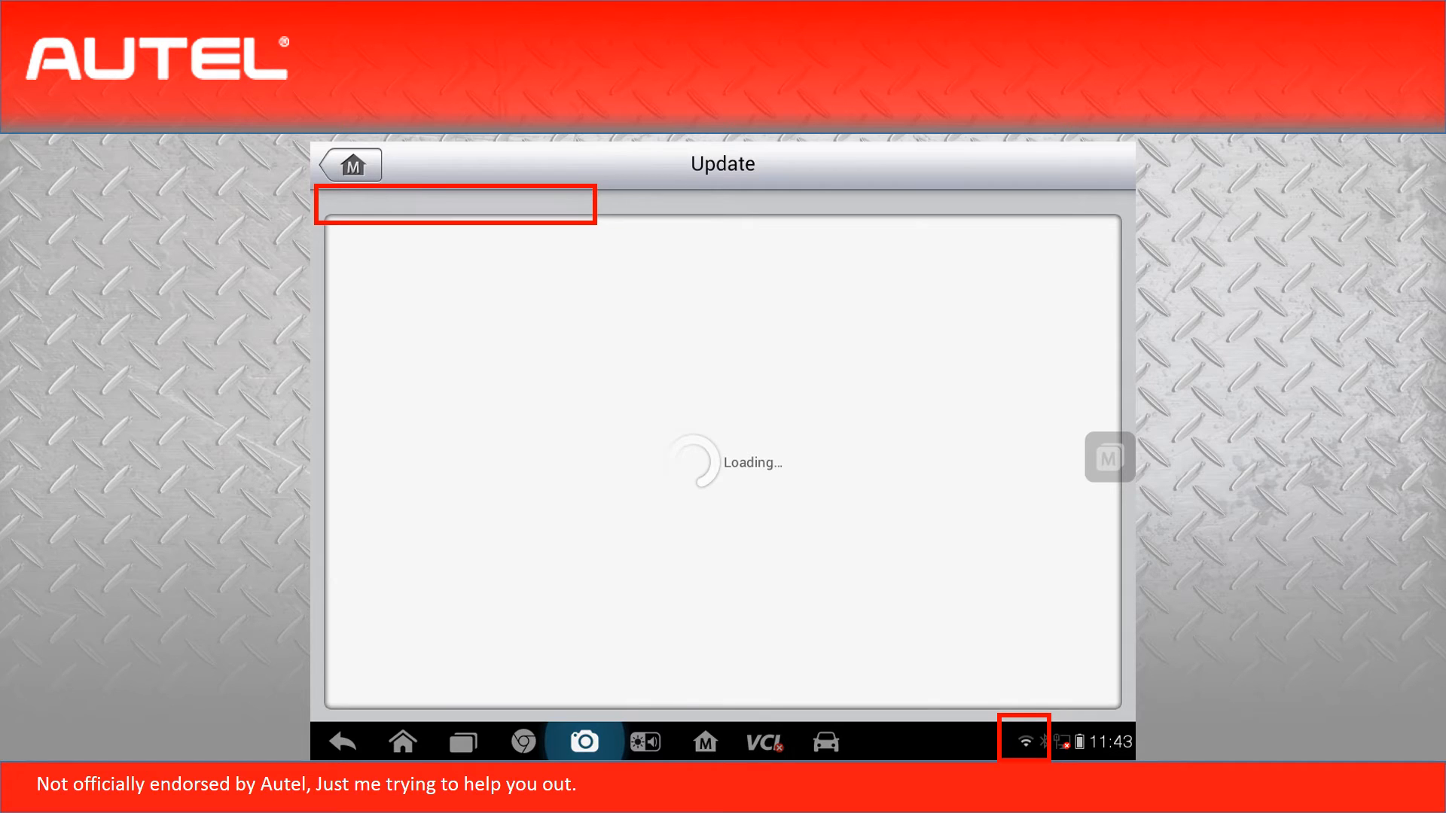
Step: Return to the device home screen while the Update page is still loading
click(402, 741)
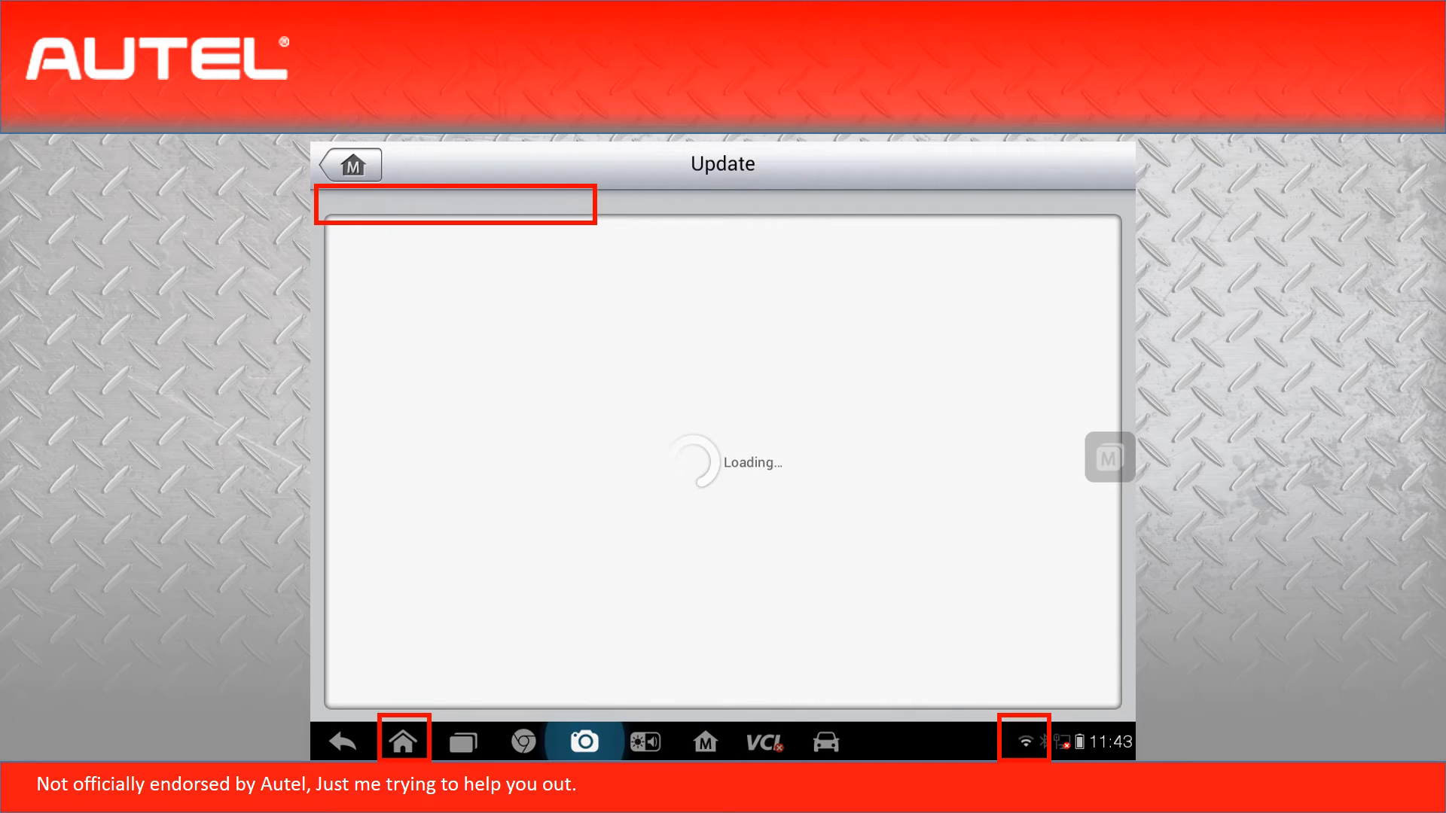
click(403, 741)
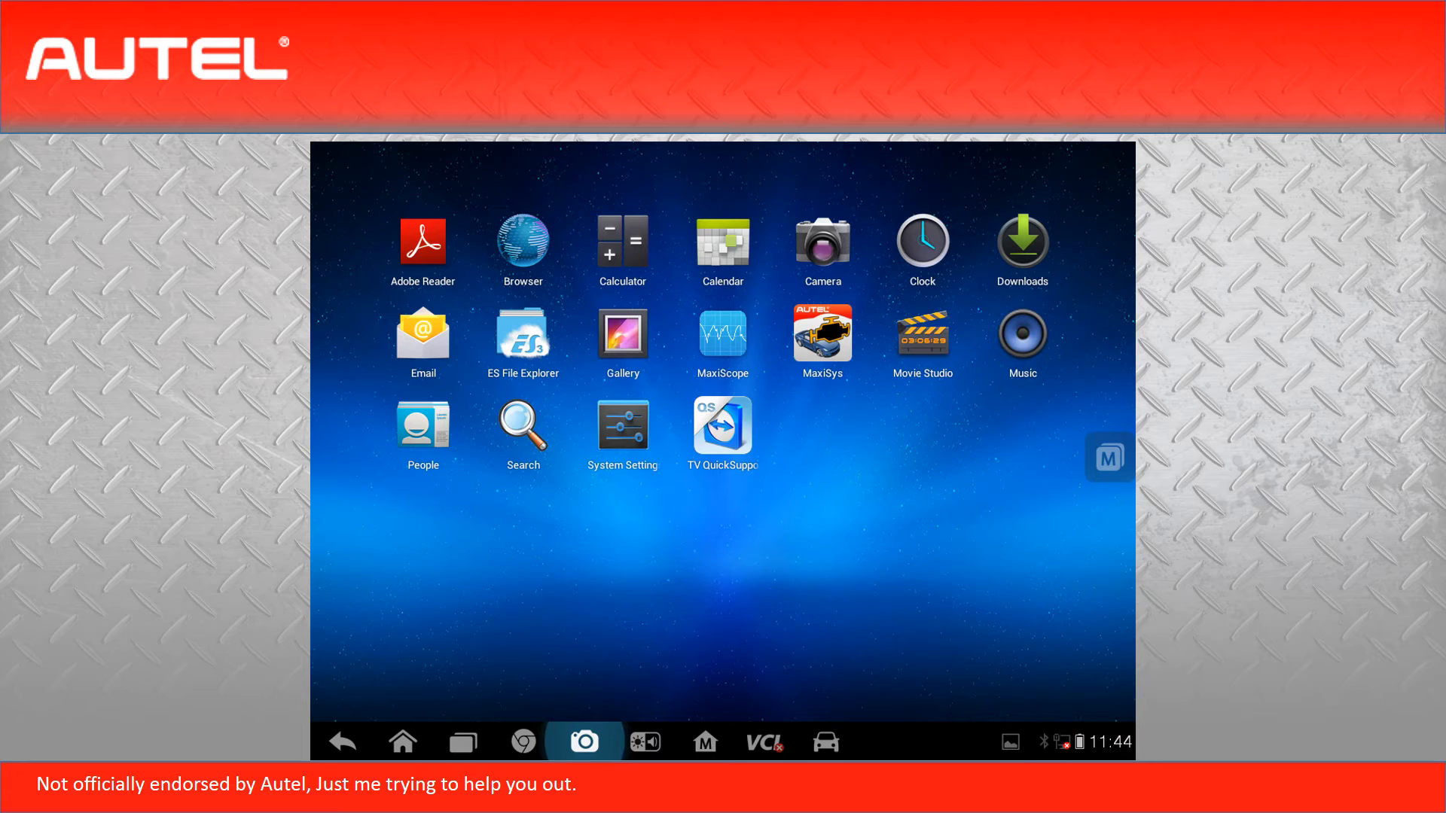
click(459, 741)
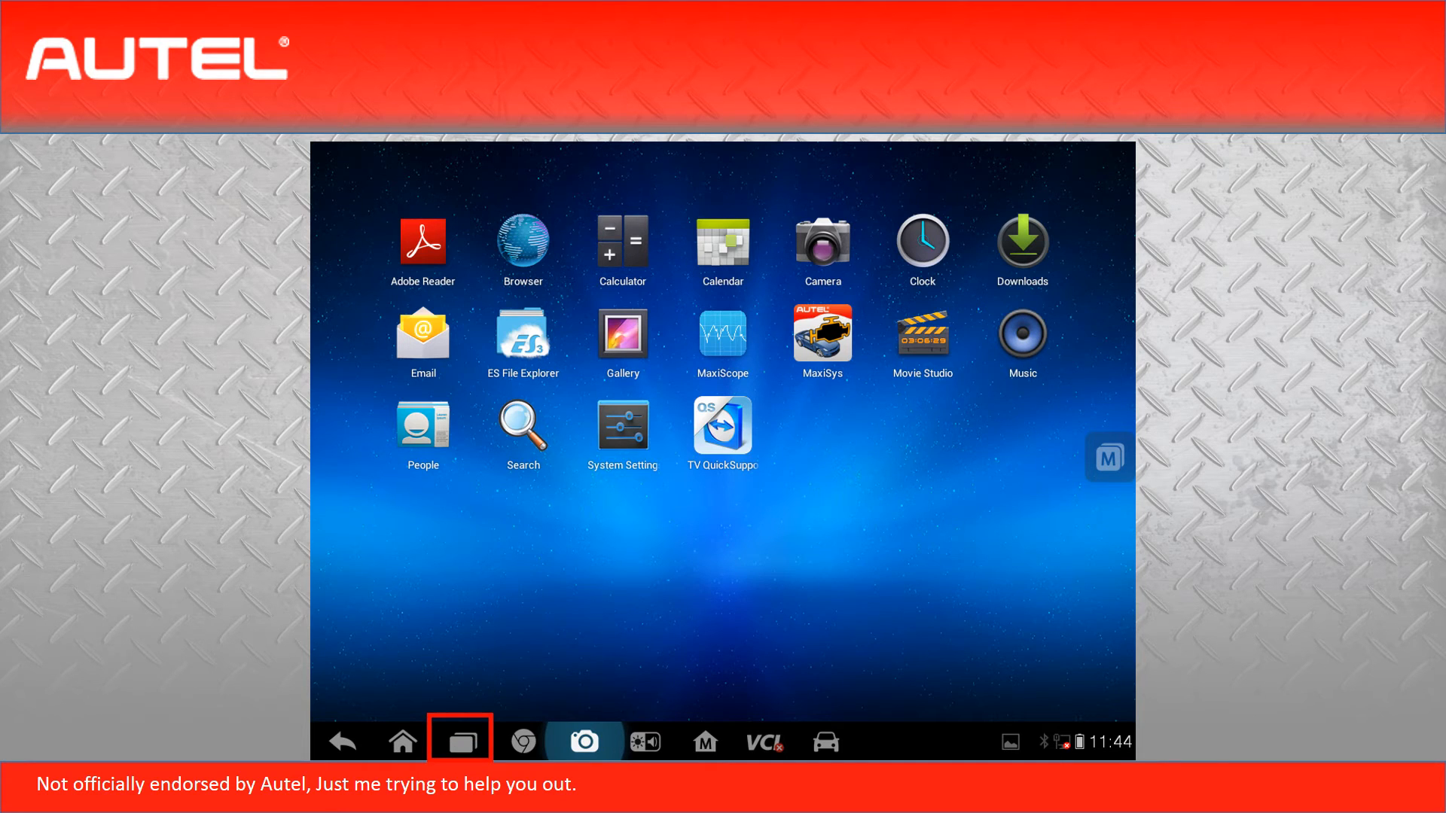
click(459, 742)
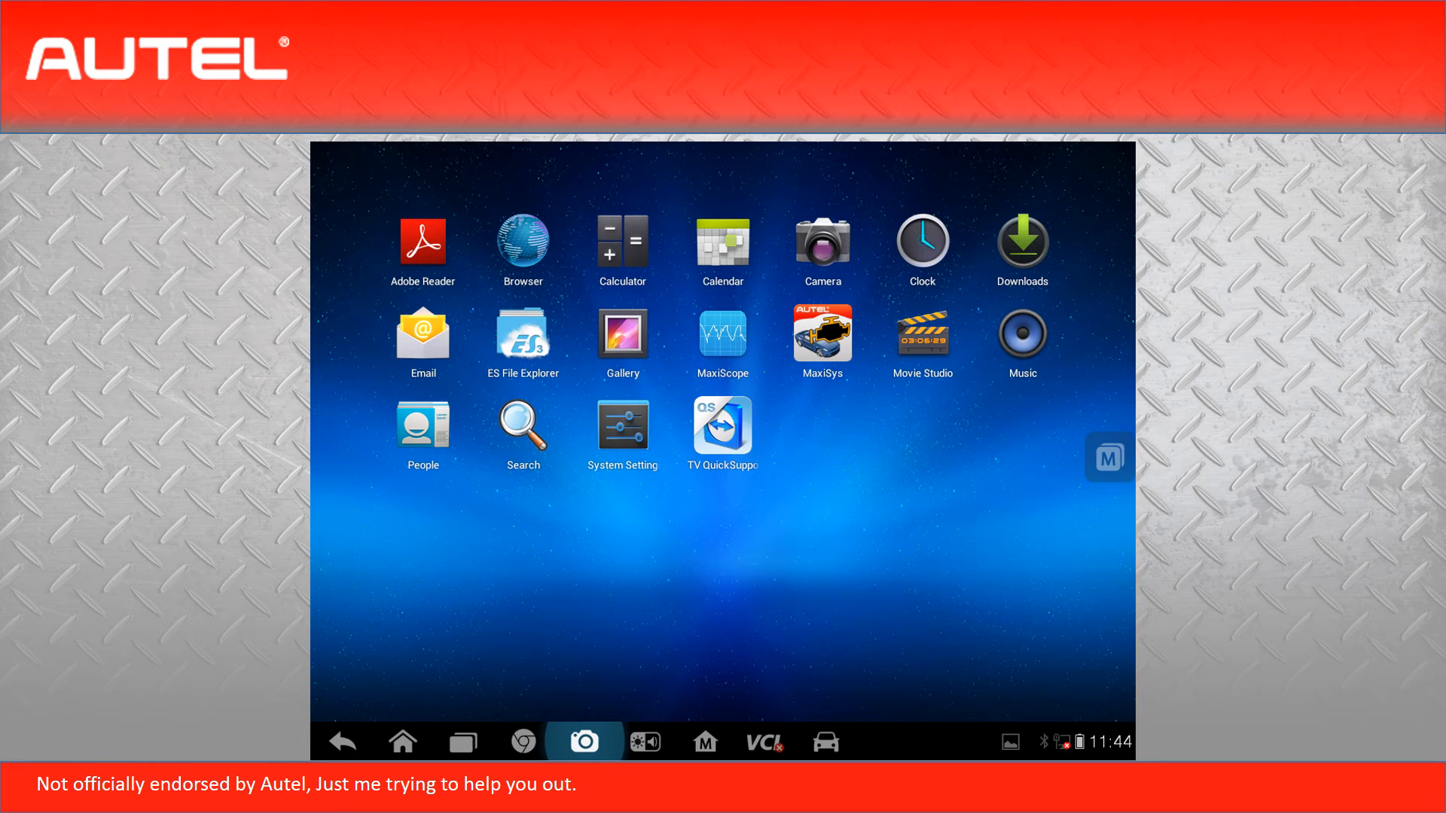
Step: Launch MaxiSys to its main menu with Diagnostics, MaxiFix and Update
click(821, 338)
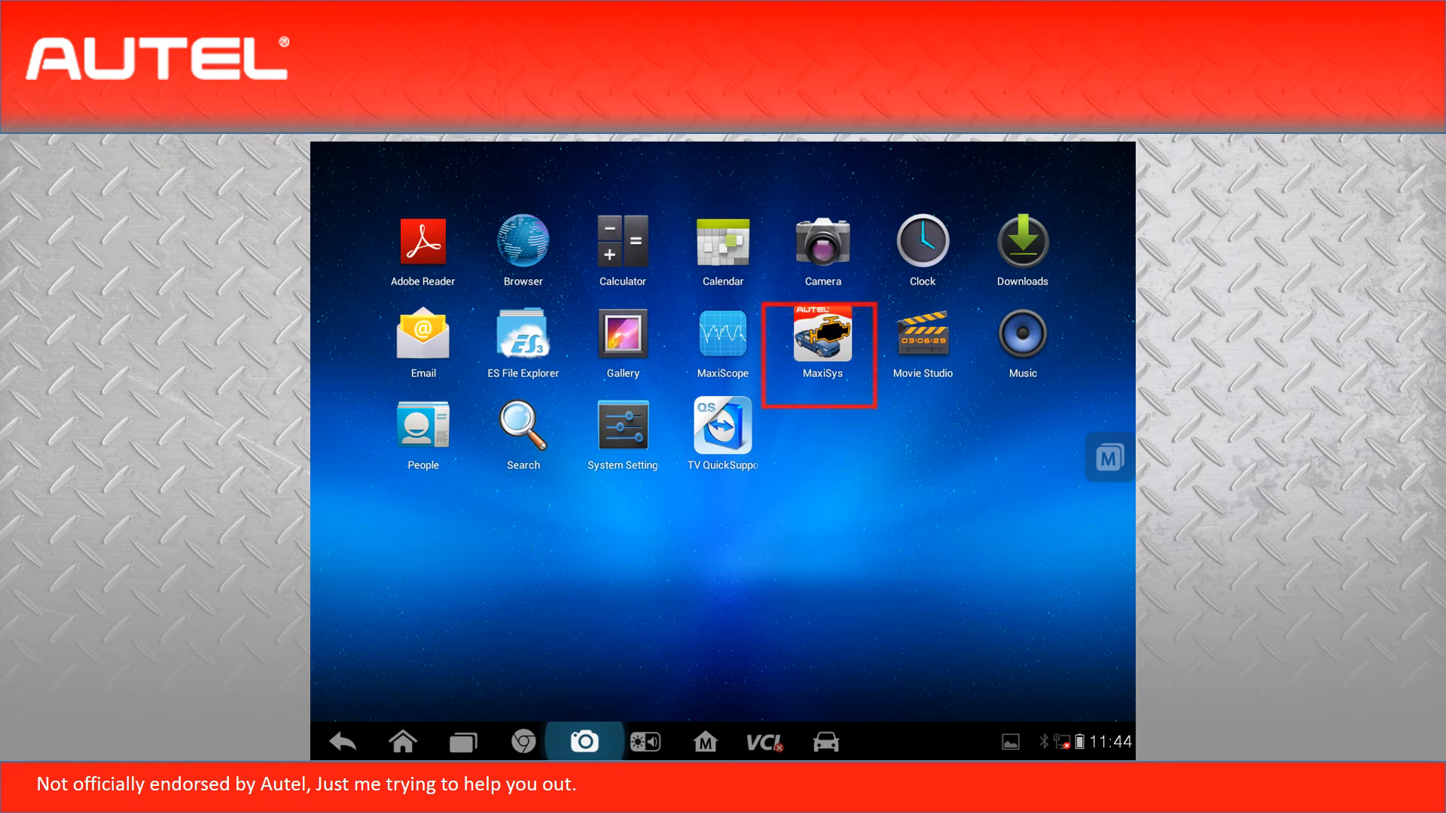
click(703, 742)
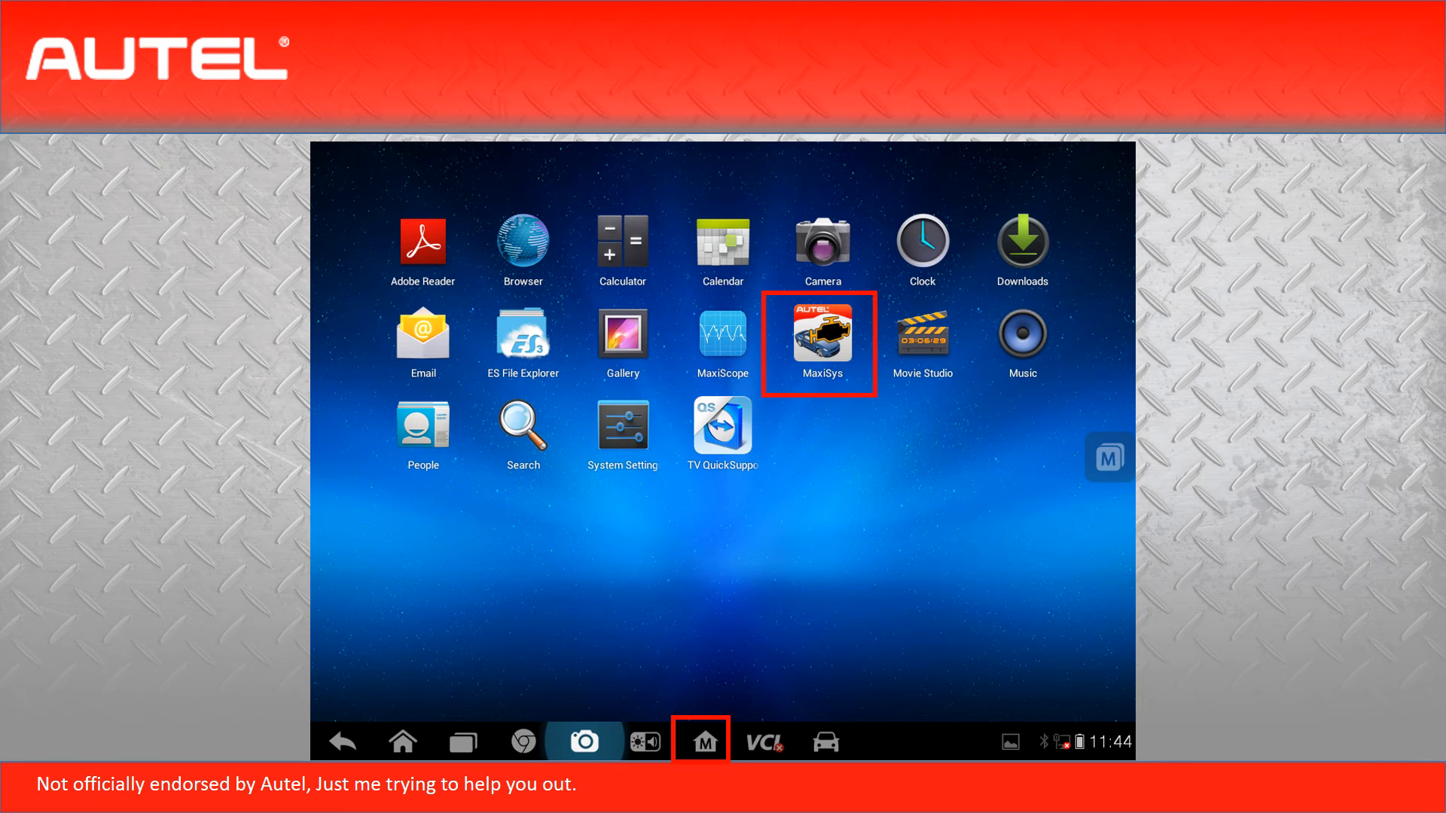
click(817, 339)
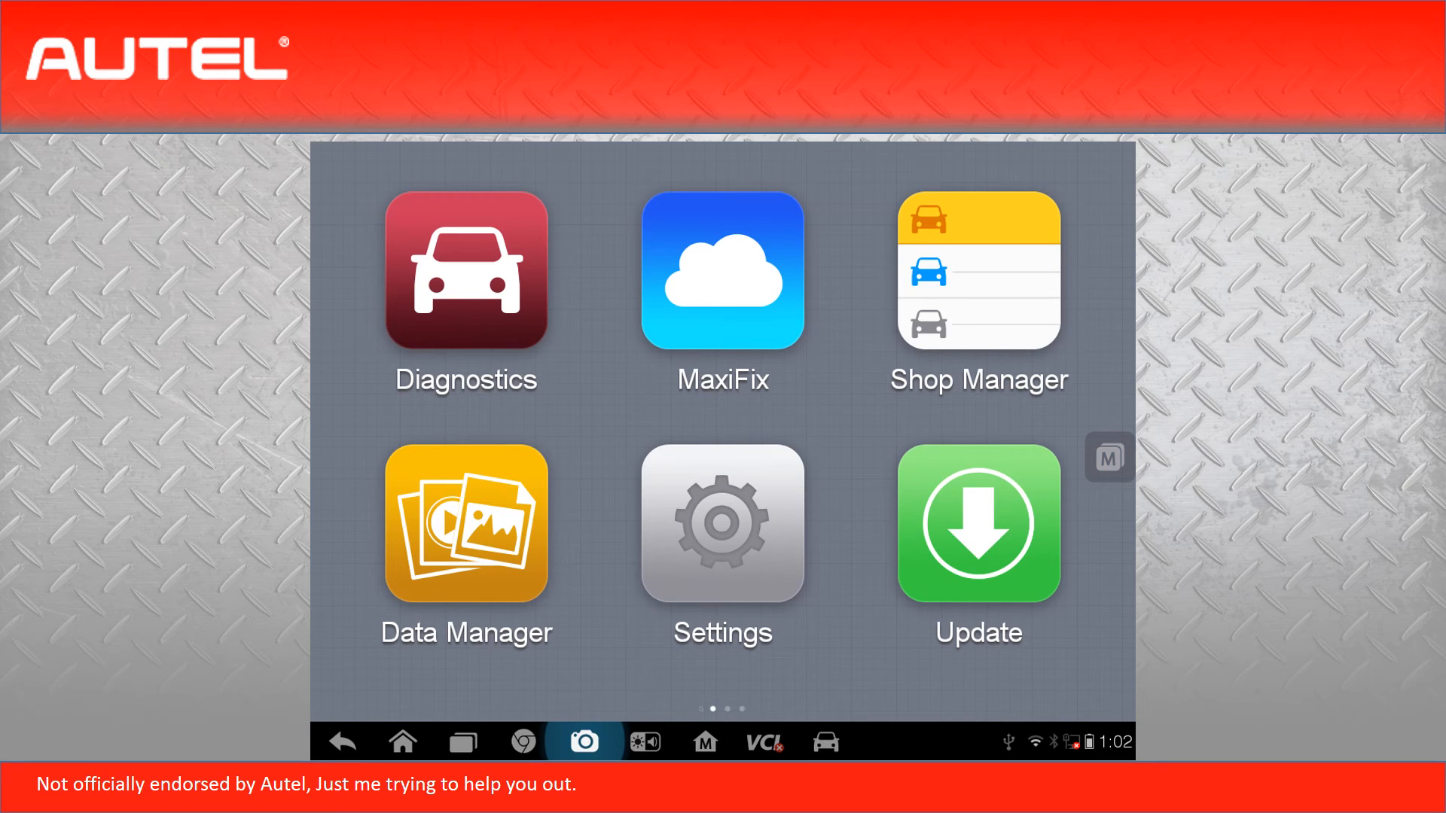
Step: Load the Update screen listing the Volkswagen and Hyundai software packages
click(977, 524)
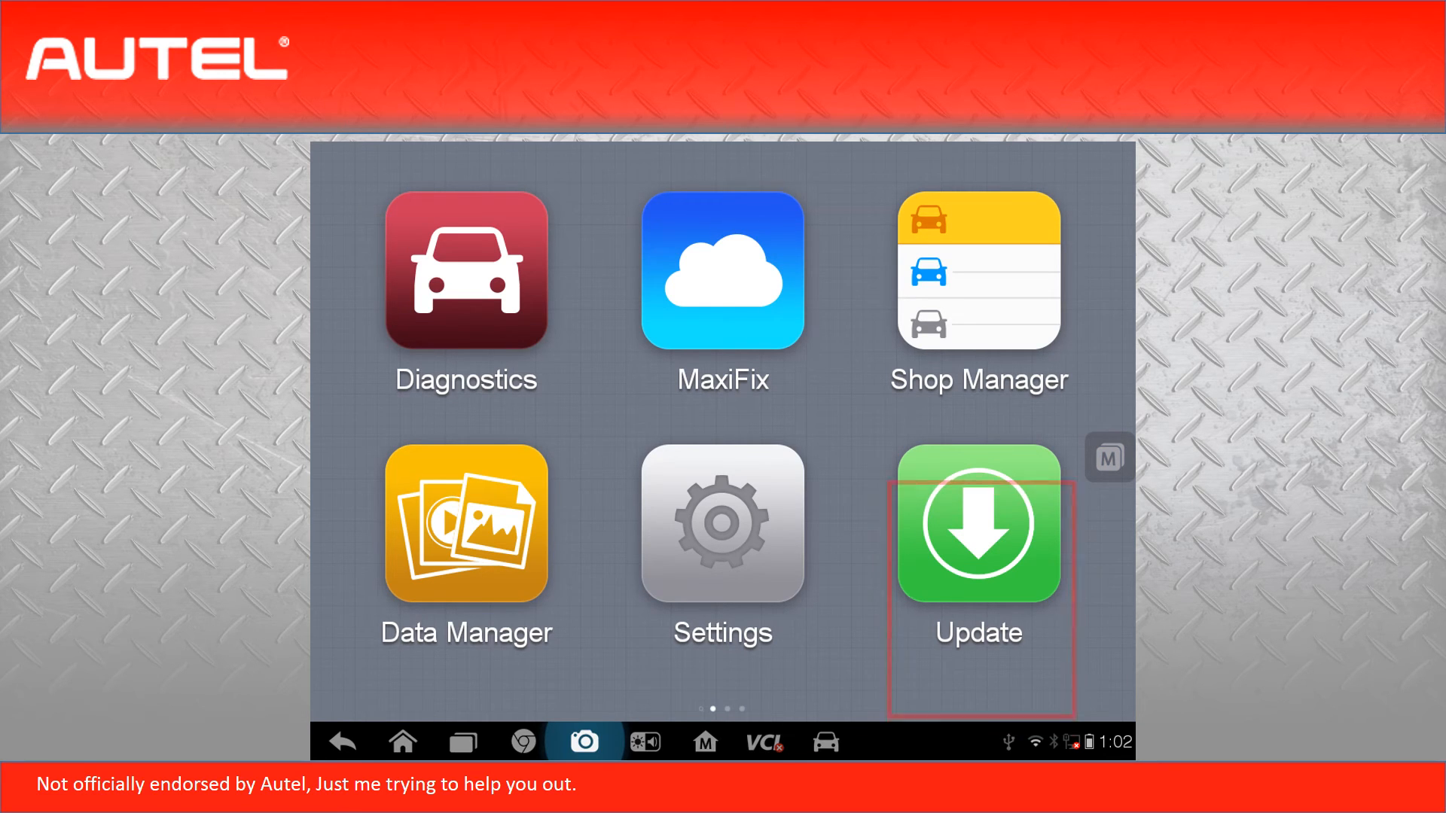
click(977, 523)
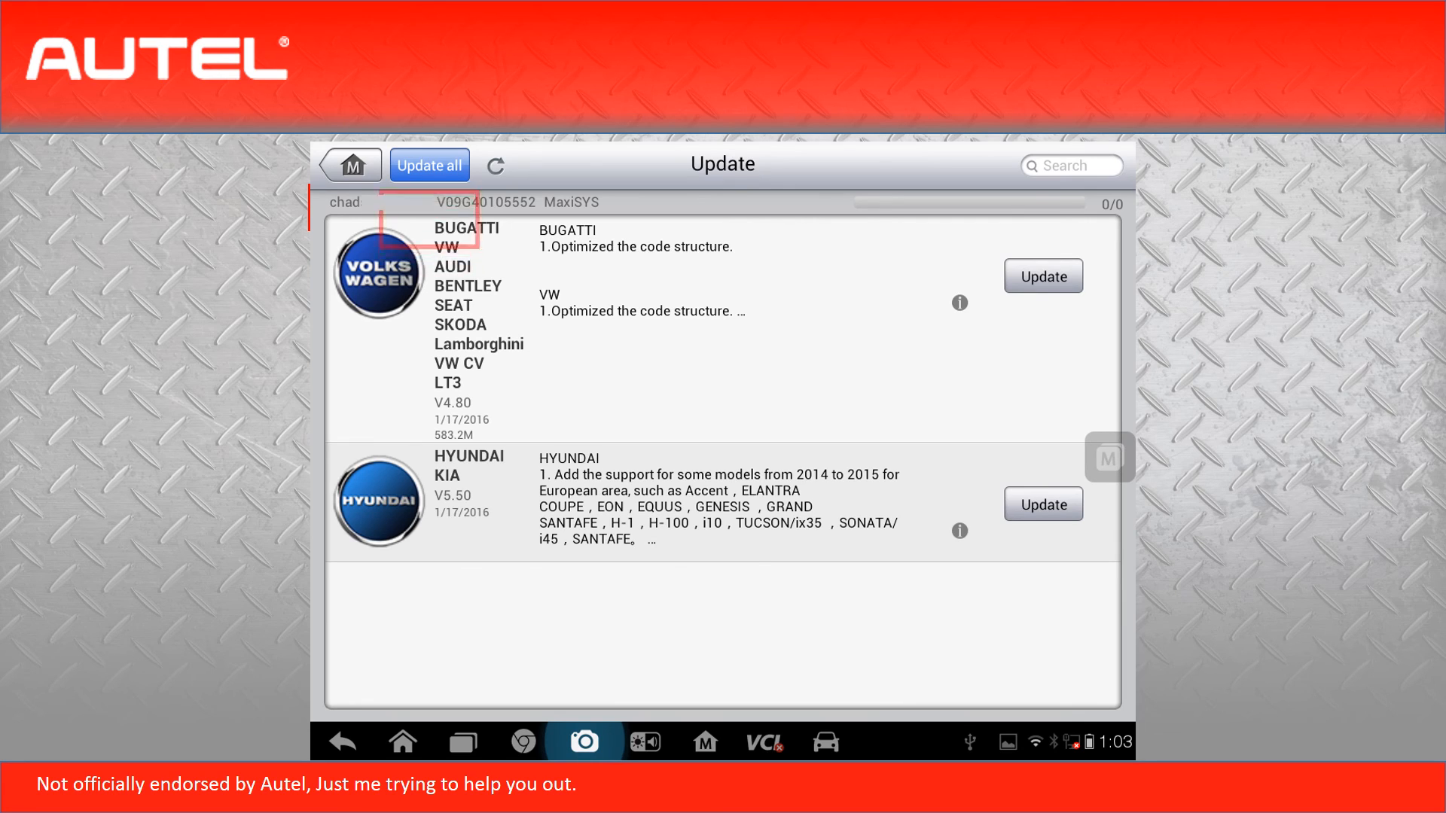
Step: Start Update All so Volkswagen downloads at 0% with Hyundai queued
click(428, 164)
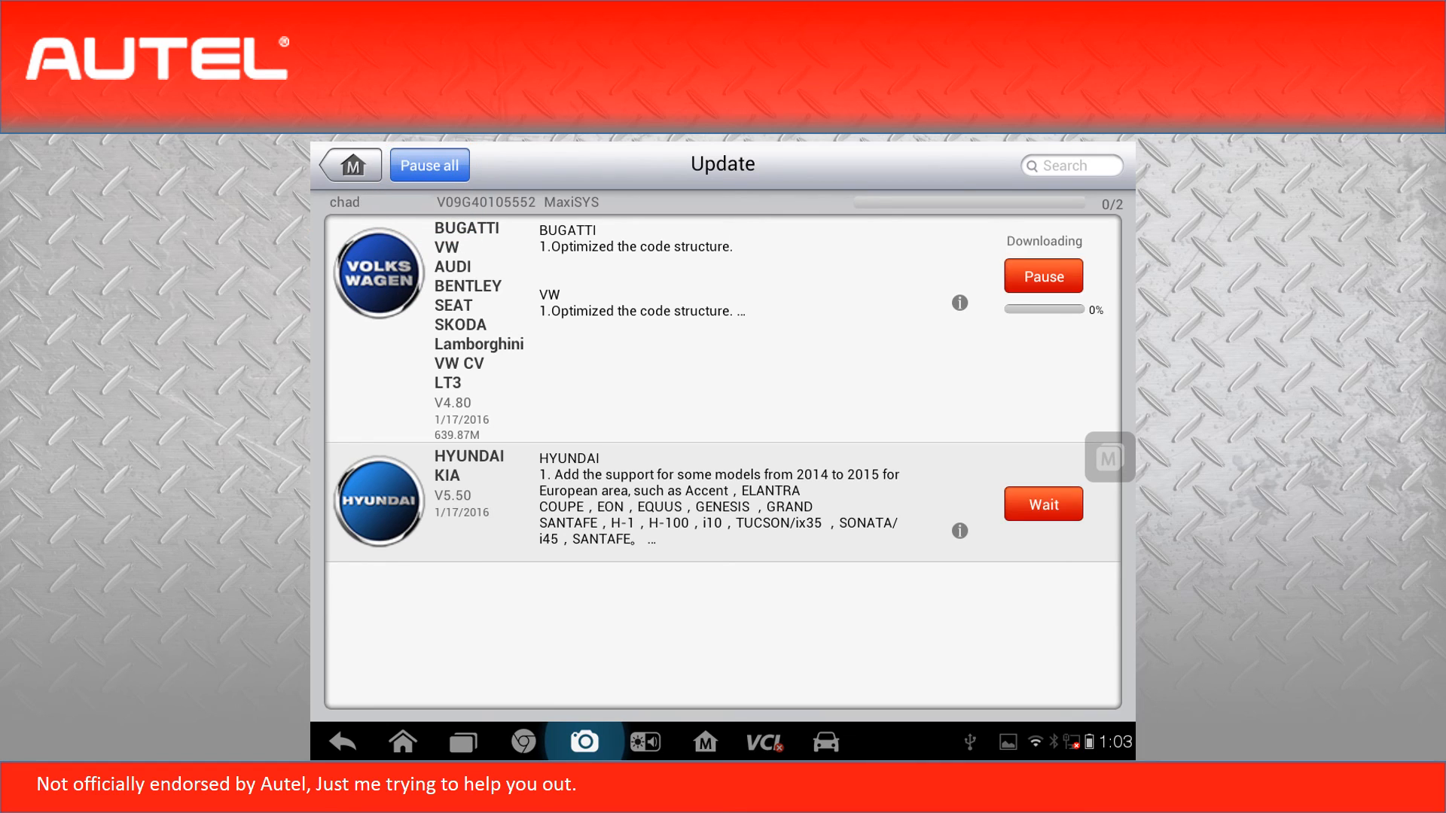